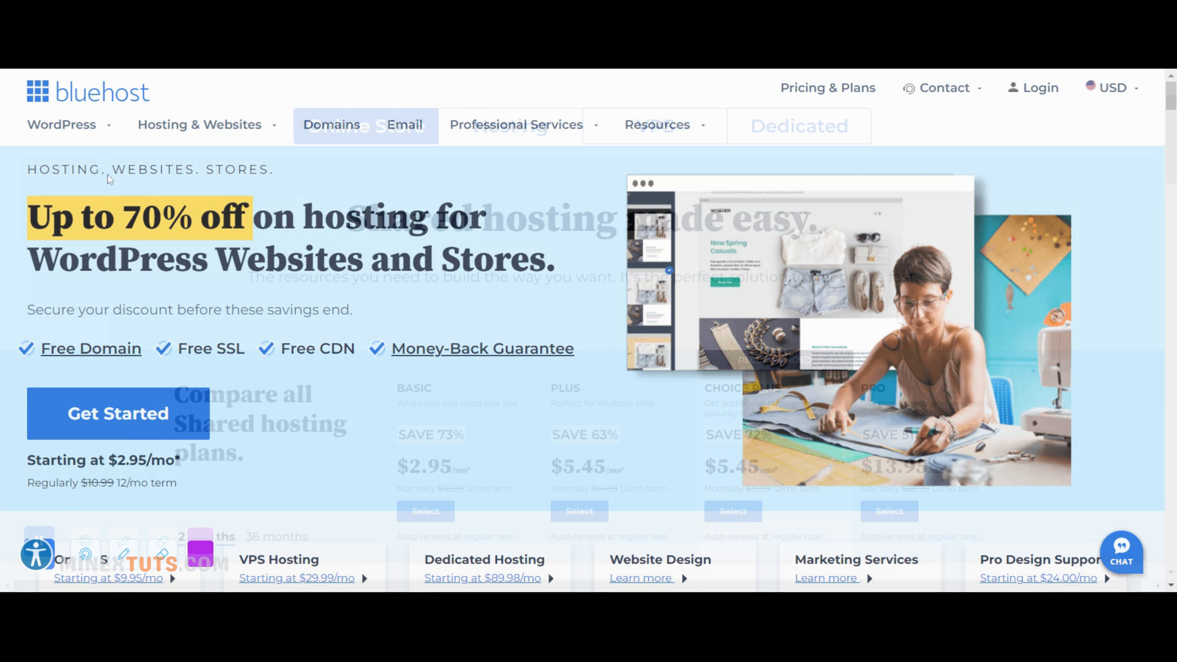
- Scroll the Bluehost homepage to the Basic, Plus, Choice Plus and Pro shared-plan comparison table
{"action": "scroll", "scroll_direction": "down", "scroll_amount": 3}
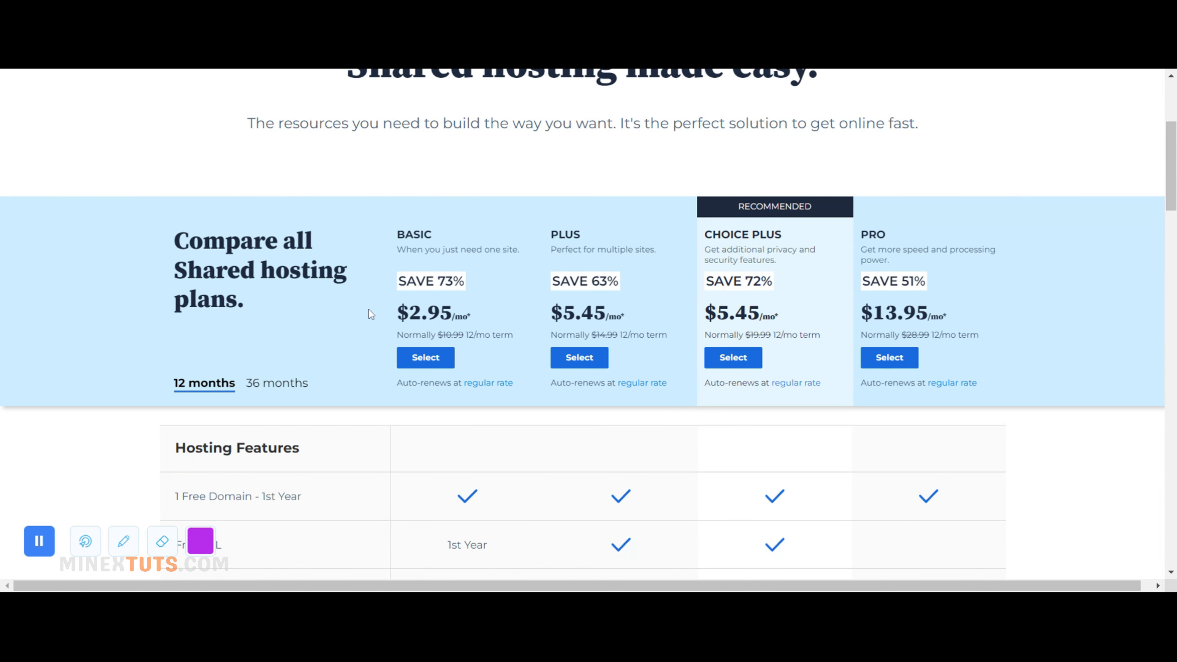
{"action": "mouse_move", "coordinate": [1069, 291]}
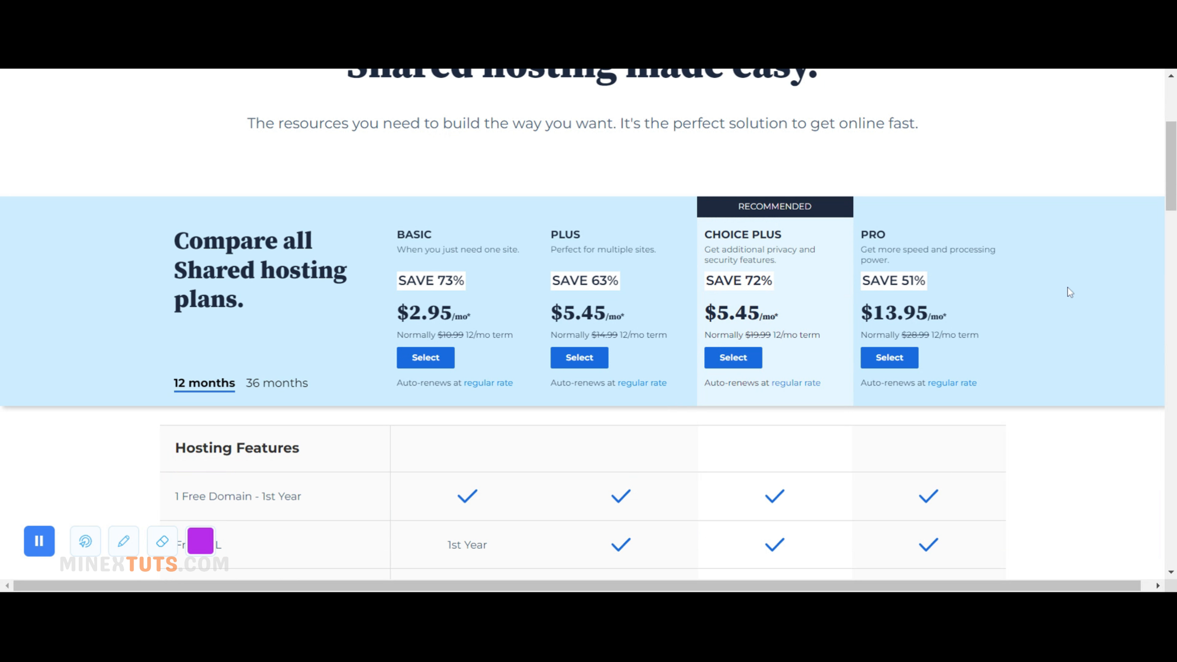
{"action": "scroll", "scroll_direction": "down", "scroll_amount": 3}
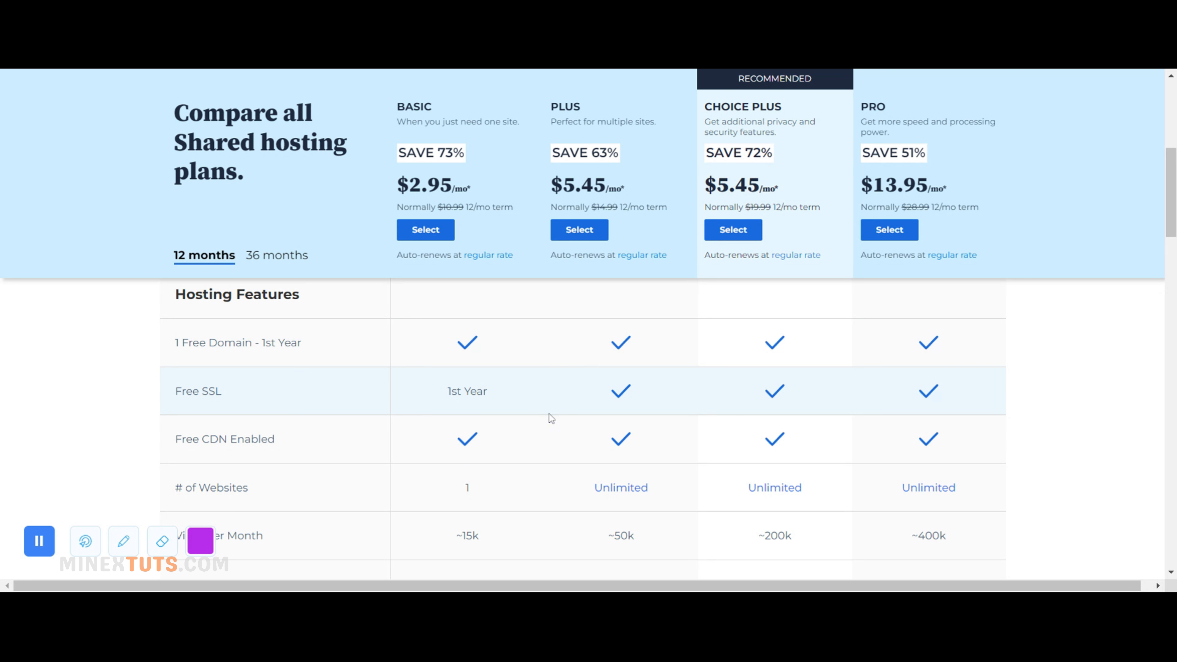
{"action": "scroll", "scroll_direction": "down", "scroll_amount": 3}
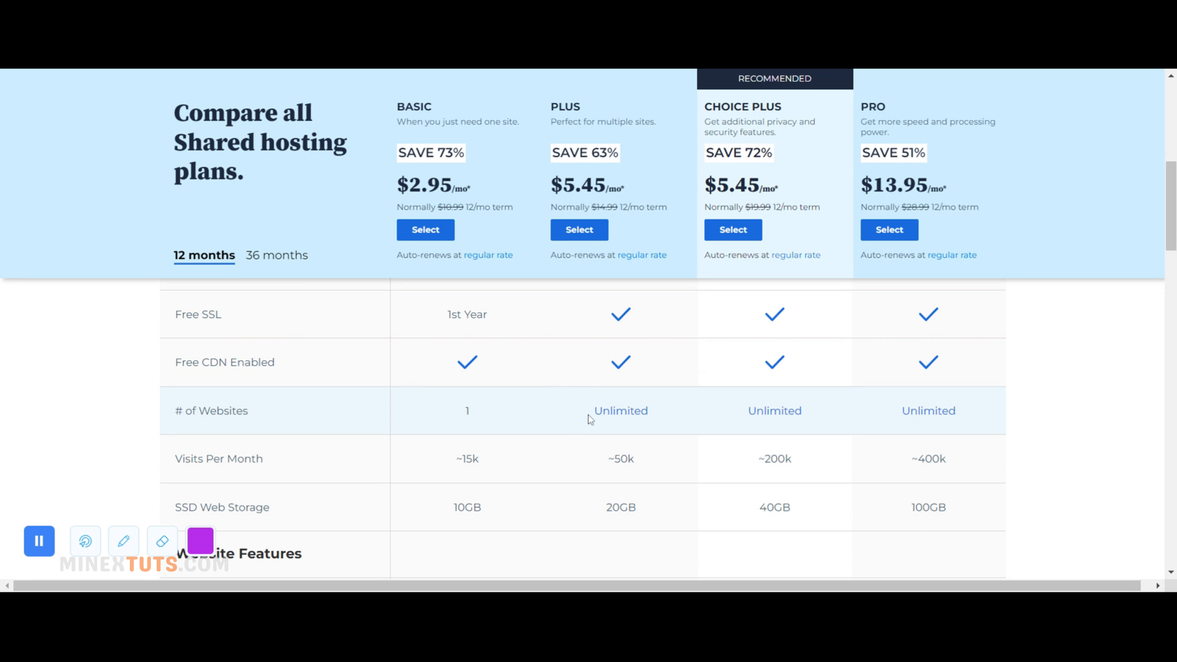
{"action": "scroll", "scroll_direction": "down", "scroll_amount": 3}
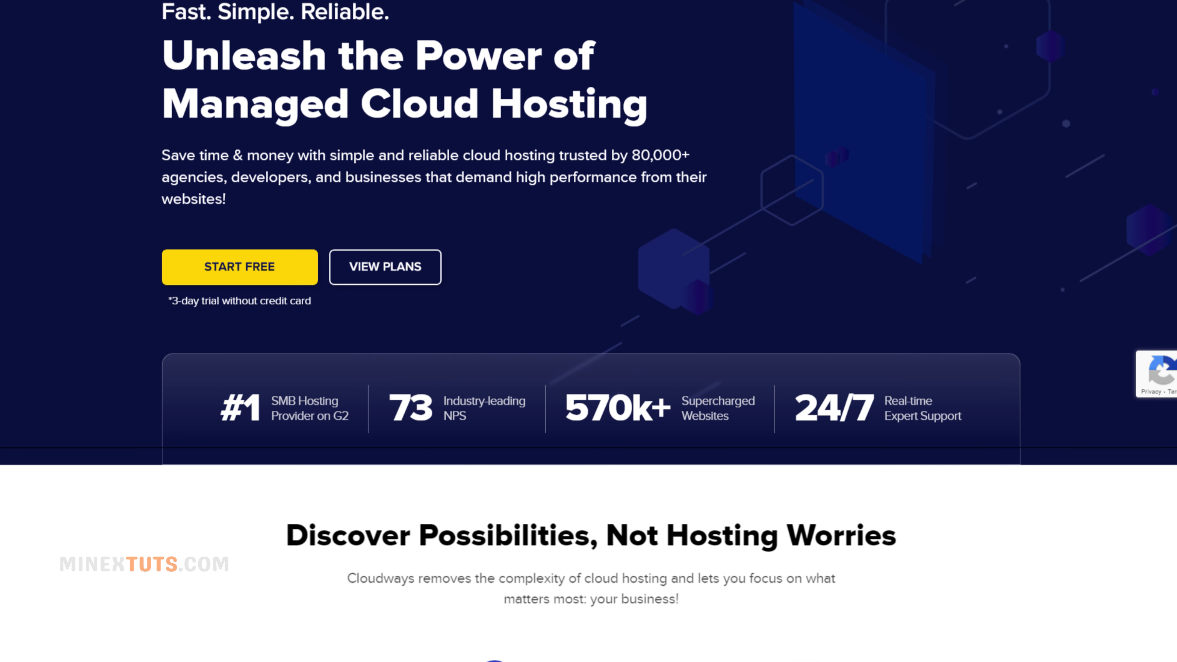
- Scroll the Cloudways homepage past feature highlights to the 'Innovative Platform Built to Empower Teams' section
{"action": "scroll", "scroll_direction": "down", "scroll_amount": 3}
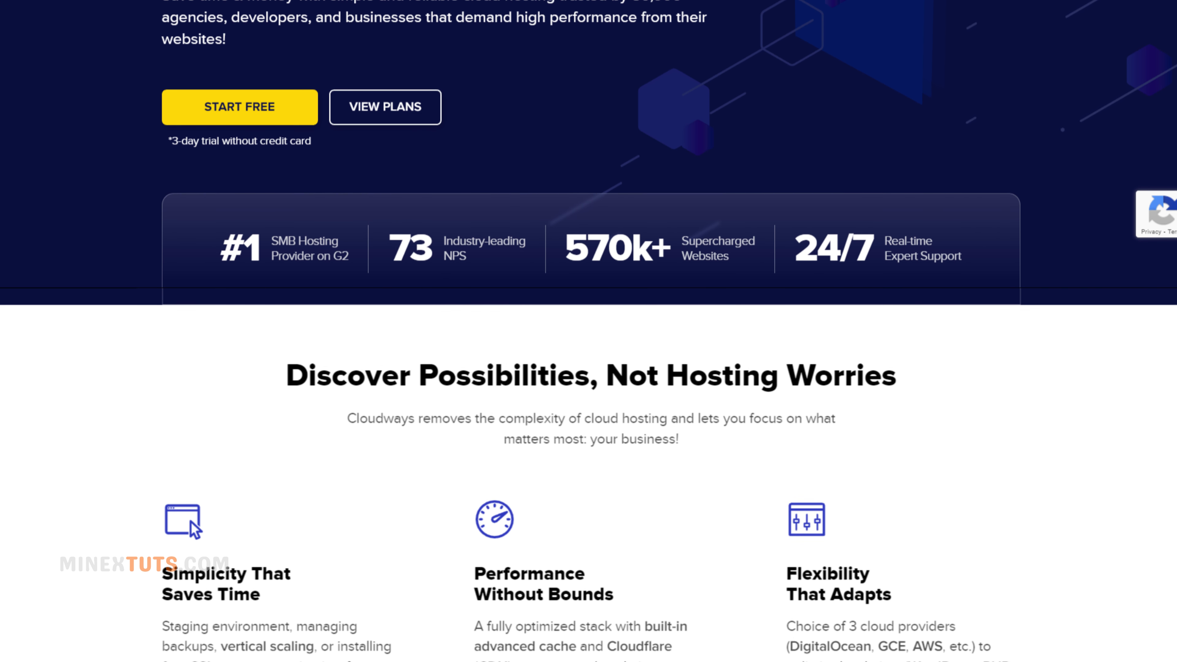
{"action": "scroll", "scroll_direction": "down", "scroll_amount": 3}
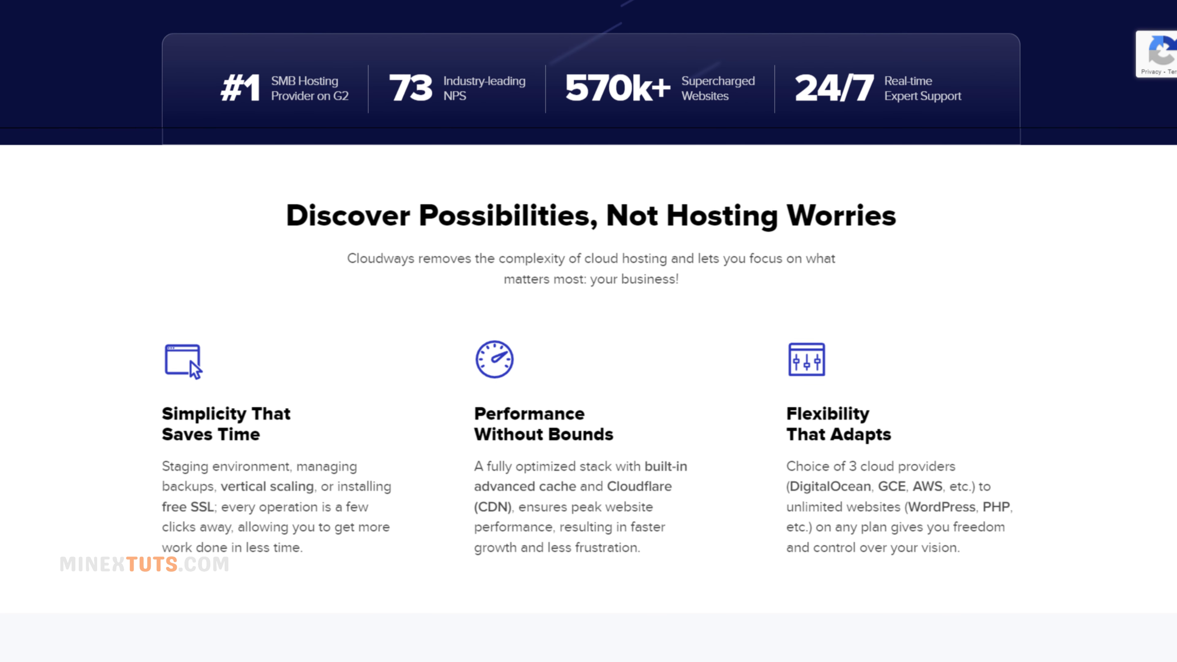
{"action": "scroll", "scroll_direction": "down", "scroll_amount": 3}
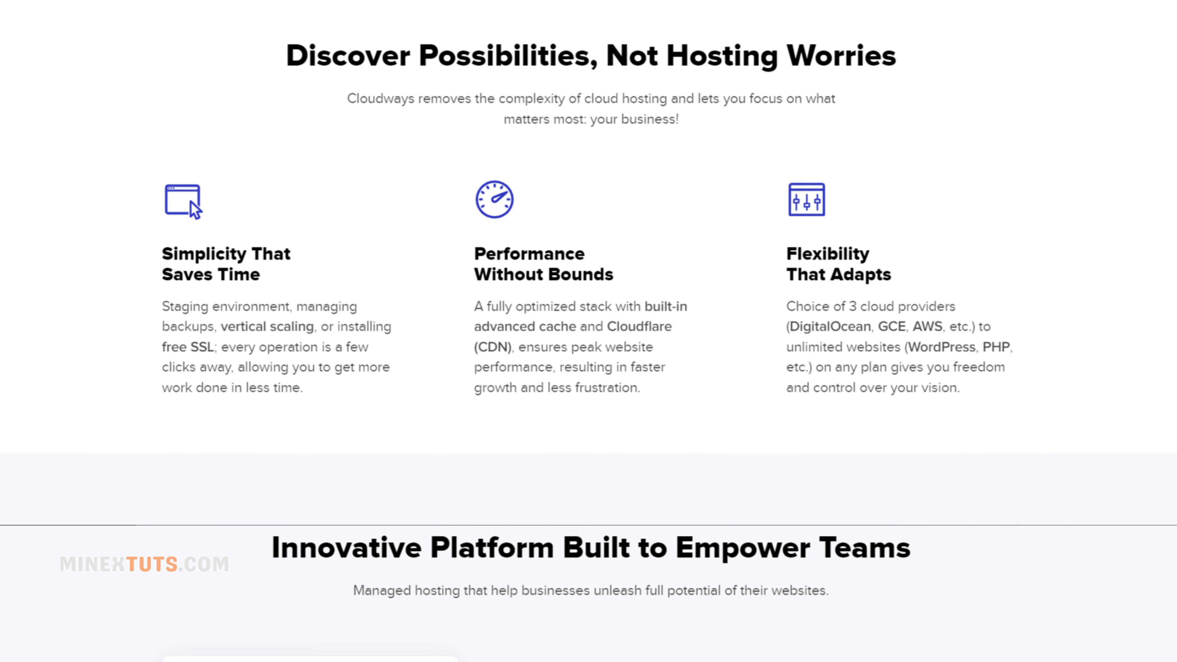
{"action": "scroll", "scroll_direction": "down", "scroll_amount": 3}
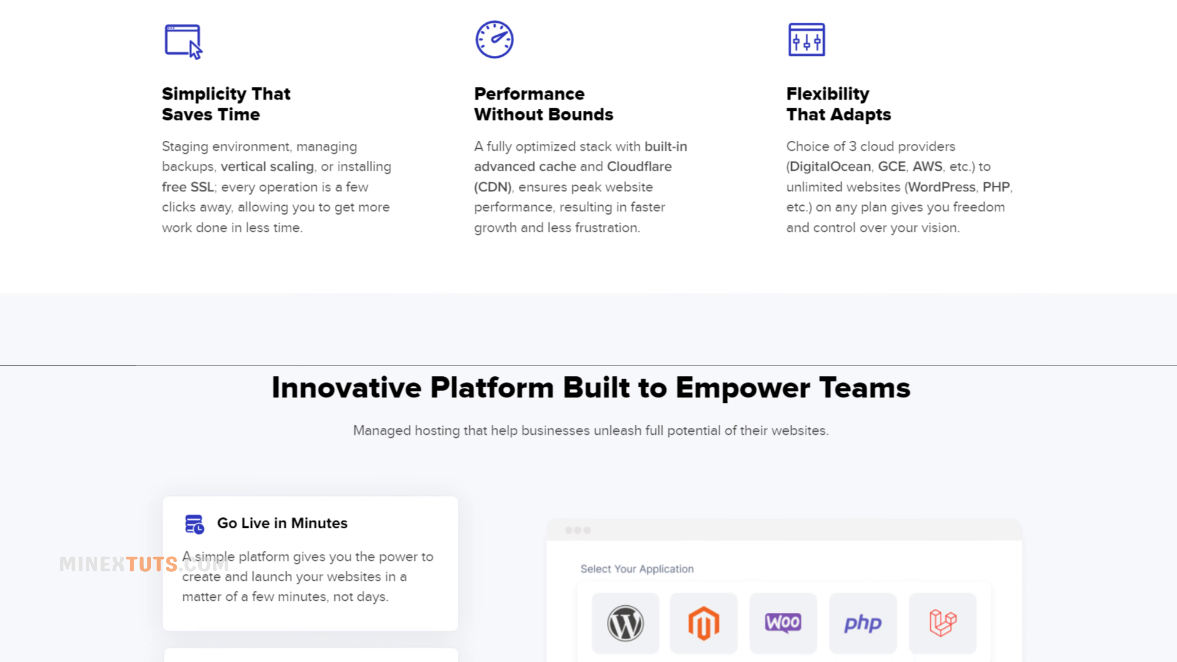
{"action": "scroll", "scroll_direction": "down", "scroll_amount": 3}
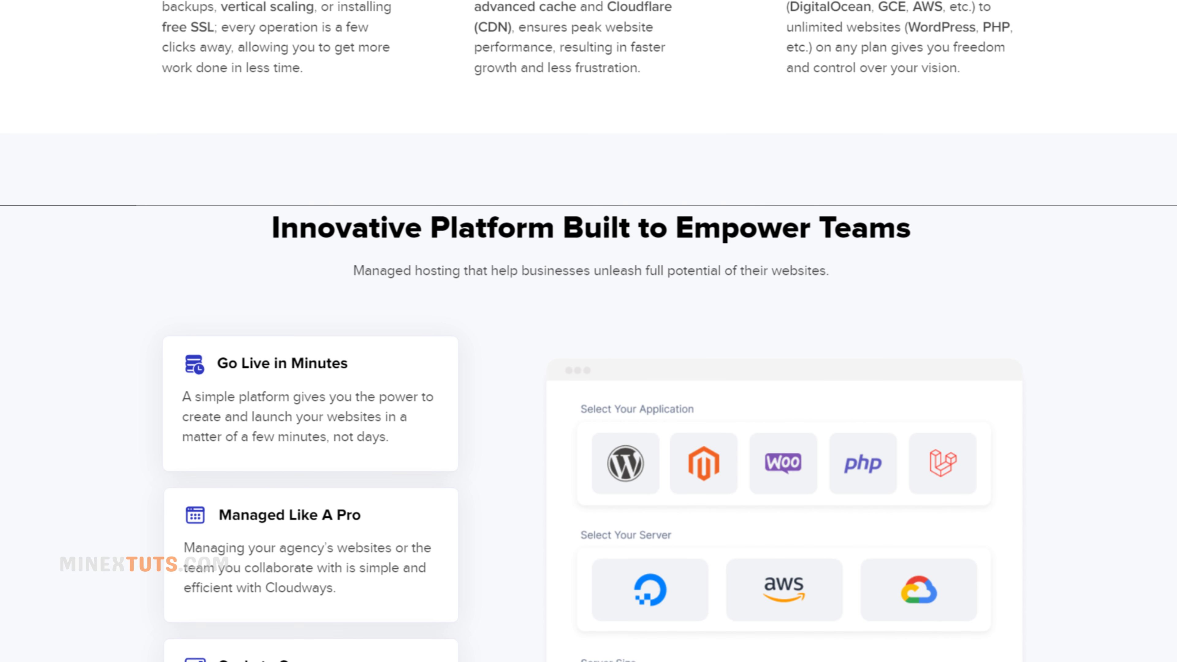
{"action": "scroll", "scroll_direction": "down", "scroll_amount": 3}
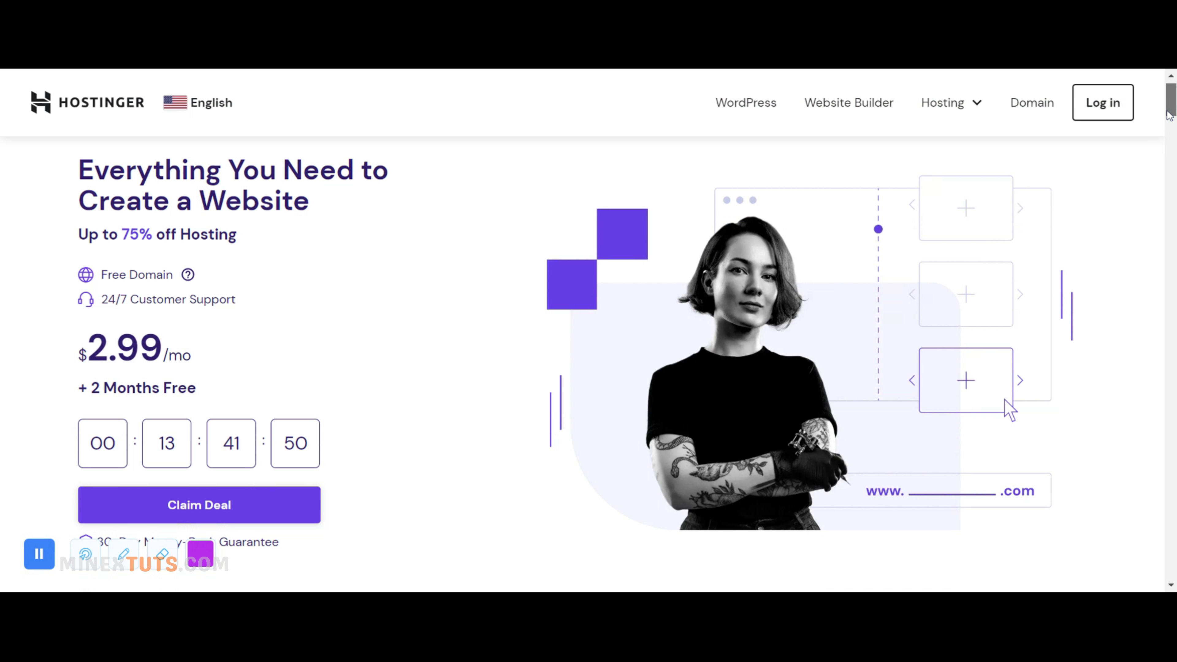
- Scroll the Hostinger homepage through the three plan cards to 'Data Centers All Around the World'
{"action": "scroll", "scroll_direction": "down", "scroll_amount": 3}
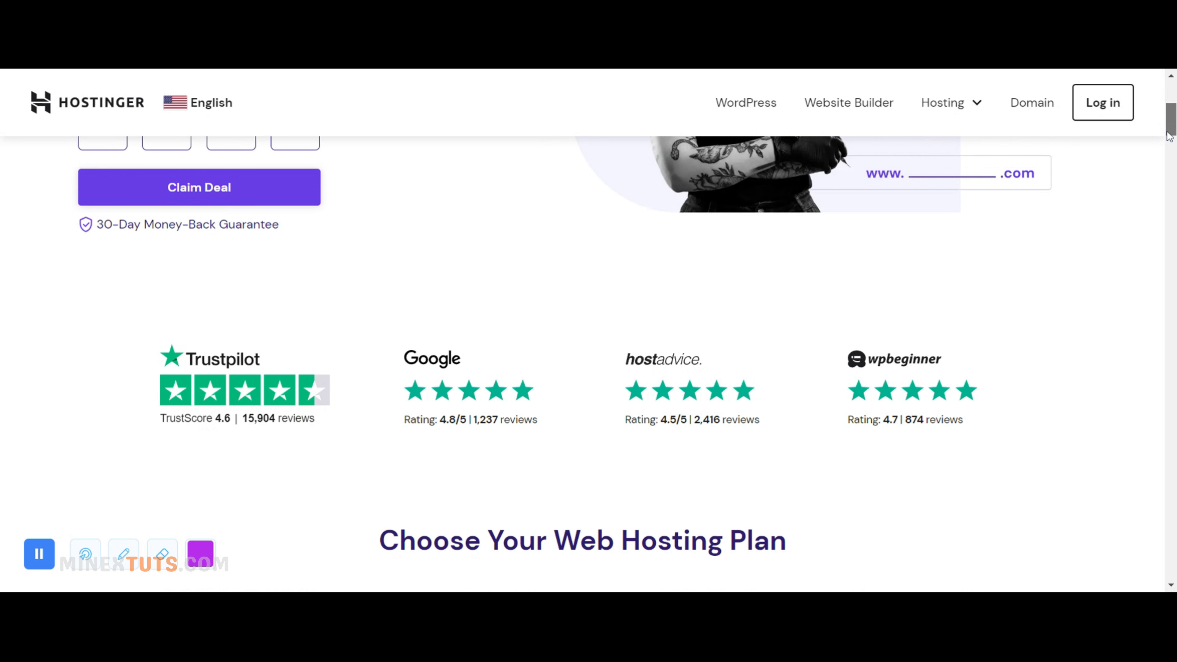
{"action": "scroll", "scroll_direction": "down", "scroll_amount": 3}
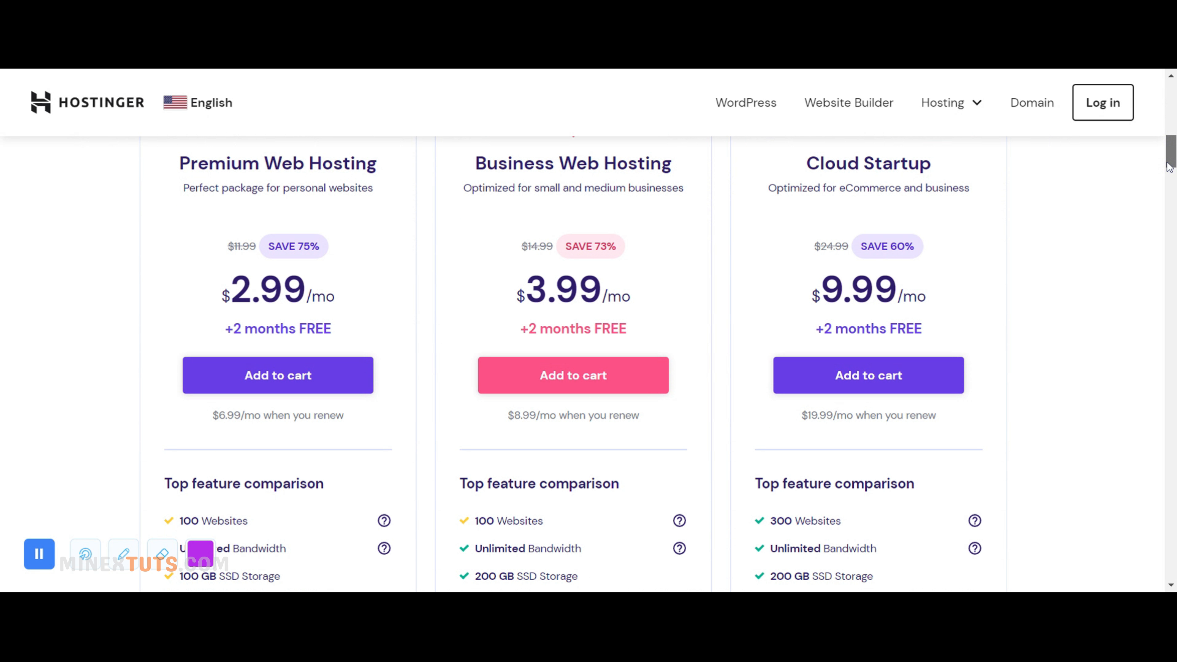
{"action": "scroll", "scroll_direction": "down", "scroll_amount": 3}
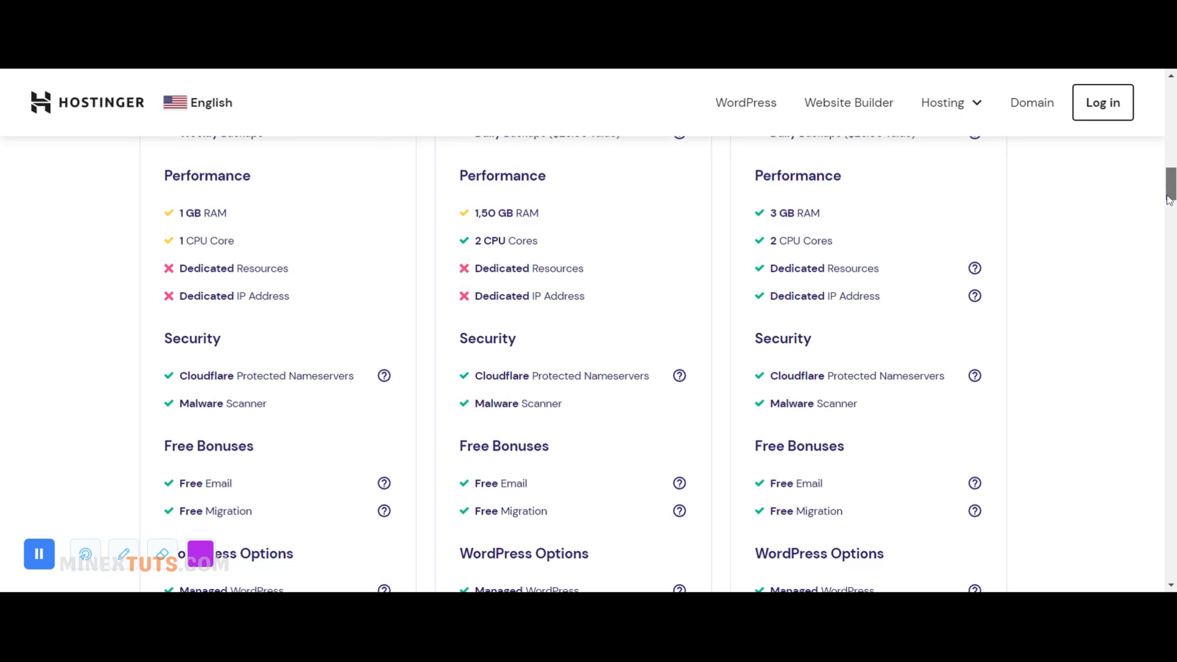
{"action": "scroll", "scroll_direction": "down", "scroll_amount": 3}
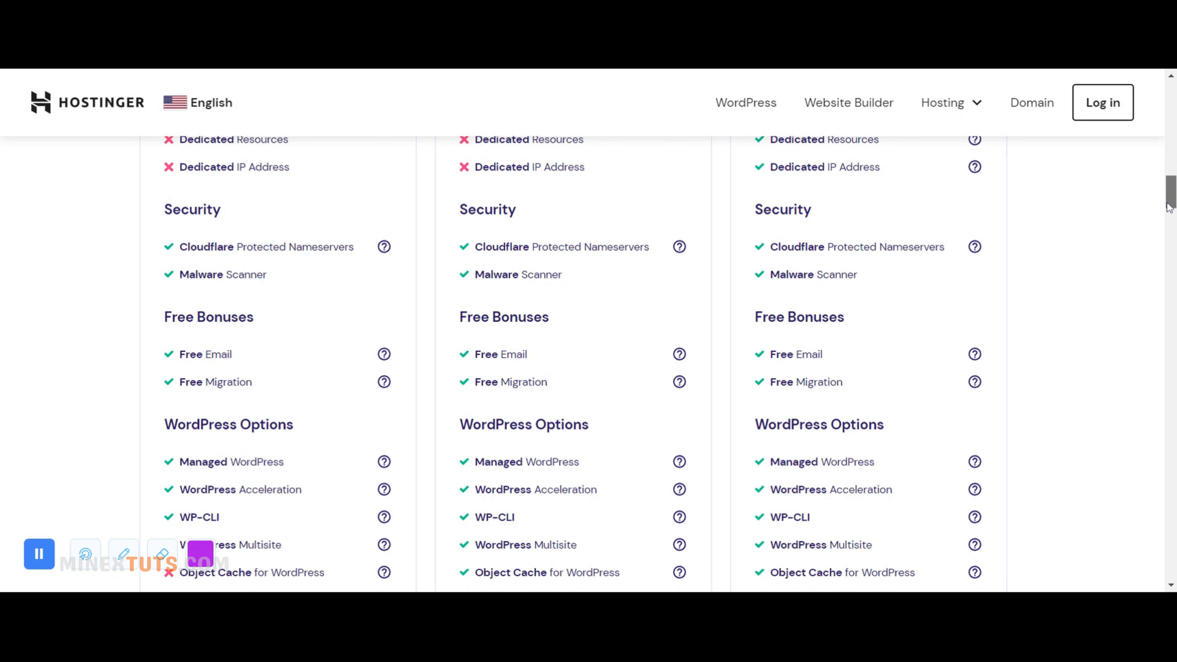
{"action": "scroll", "scroll_direction": "down", "scroll_amount": 3}
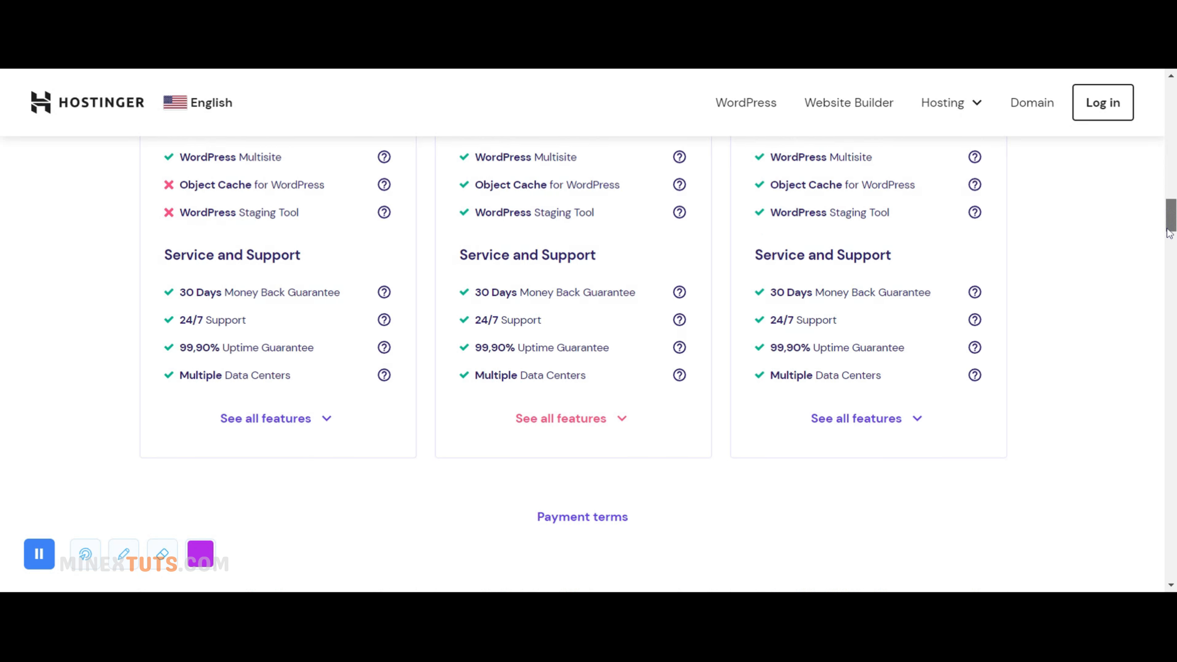
{"action": "scroll", "scroll_direction": "down", "scroll_amount": 3}
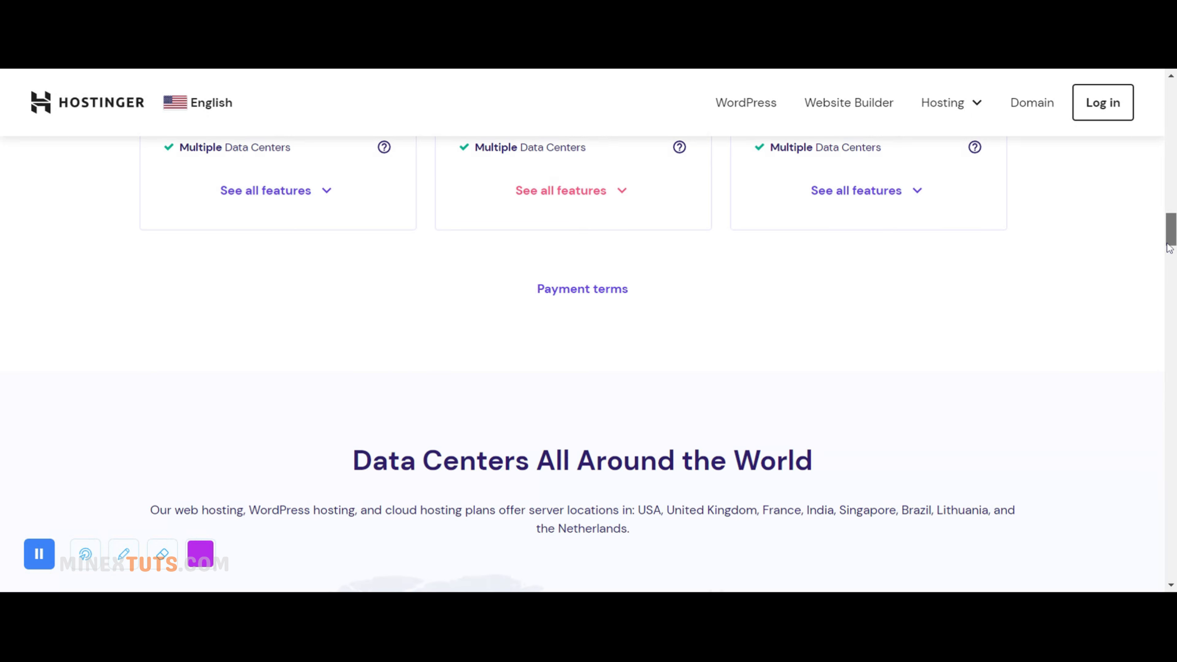
{"action": "scroll", "scroll_direction": "down", "scroll_amount": 3}
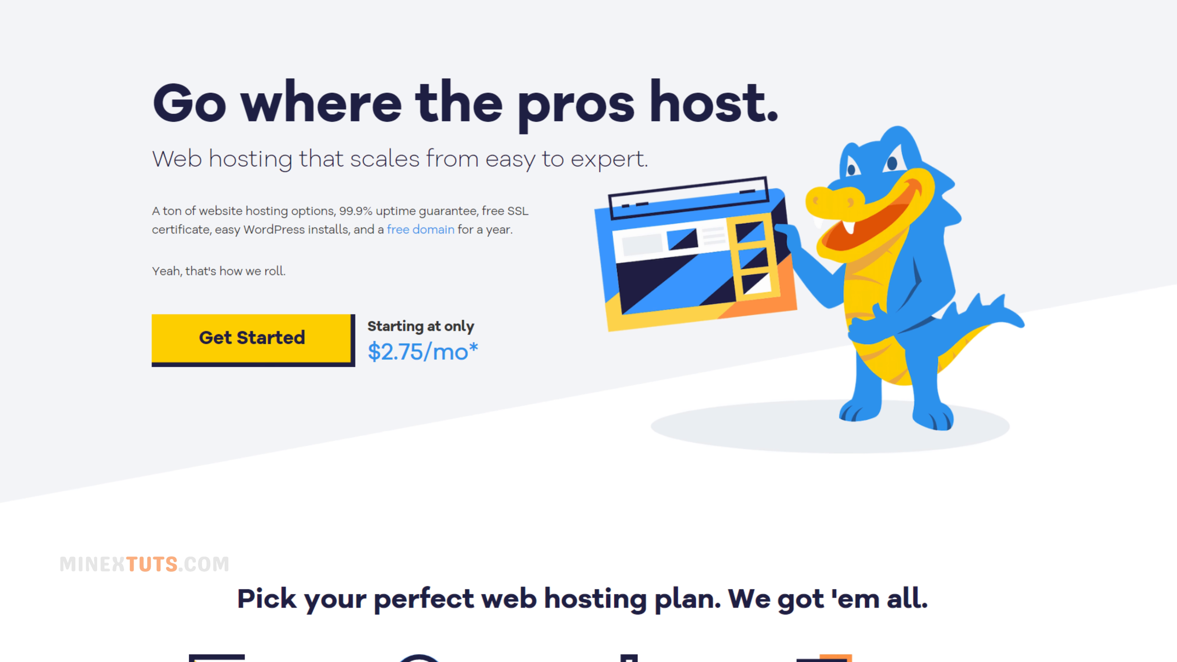
- Scroll the HostGator homepage past plans and features to the customer reviews carousel
{"action": "scroll", "scroll_direction": "down", "scroll_amount": 3}
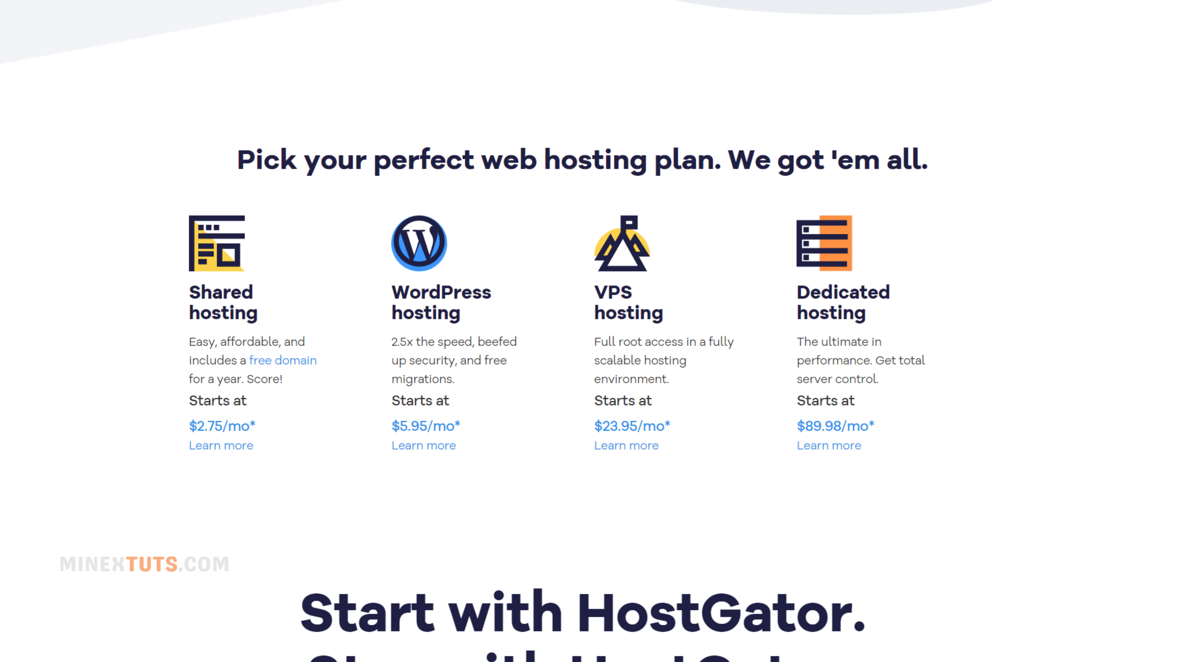
{"action": "scroll", "scroll_direction": "down", "scroll_amount": 3}
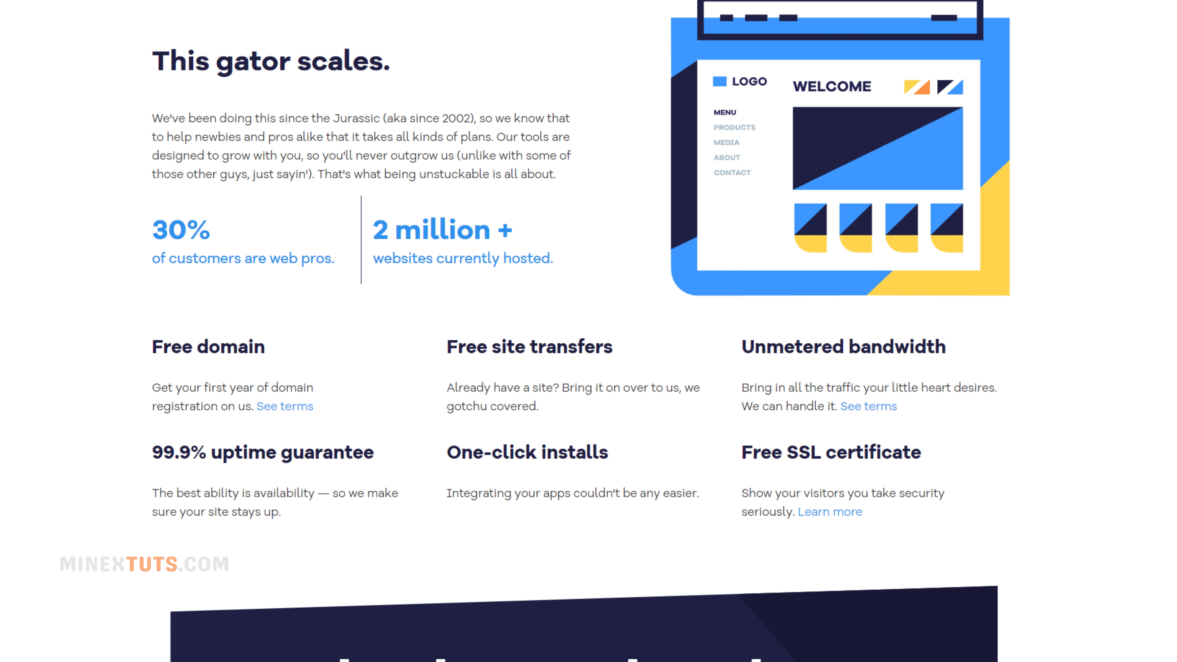
{"action": "scroll", "scroll_direction": "down", "scroll_amount": 3}
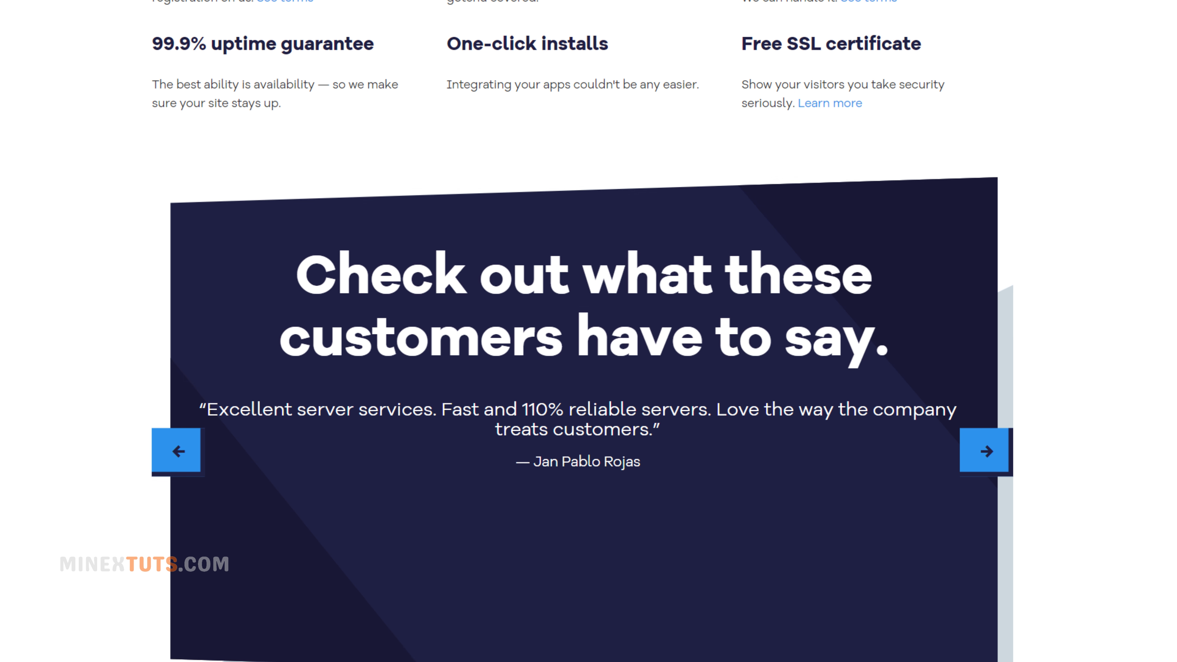
{"action": "scroll", "scroll_direction": "down", "scroll_amount": 3}
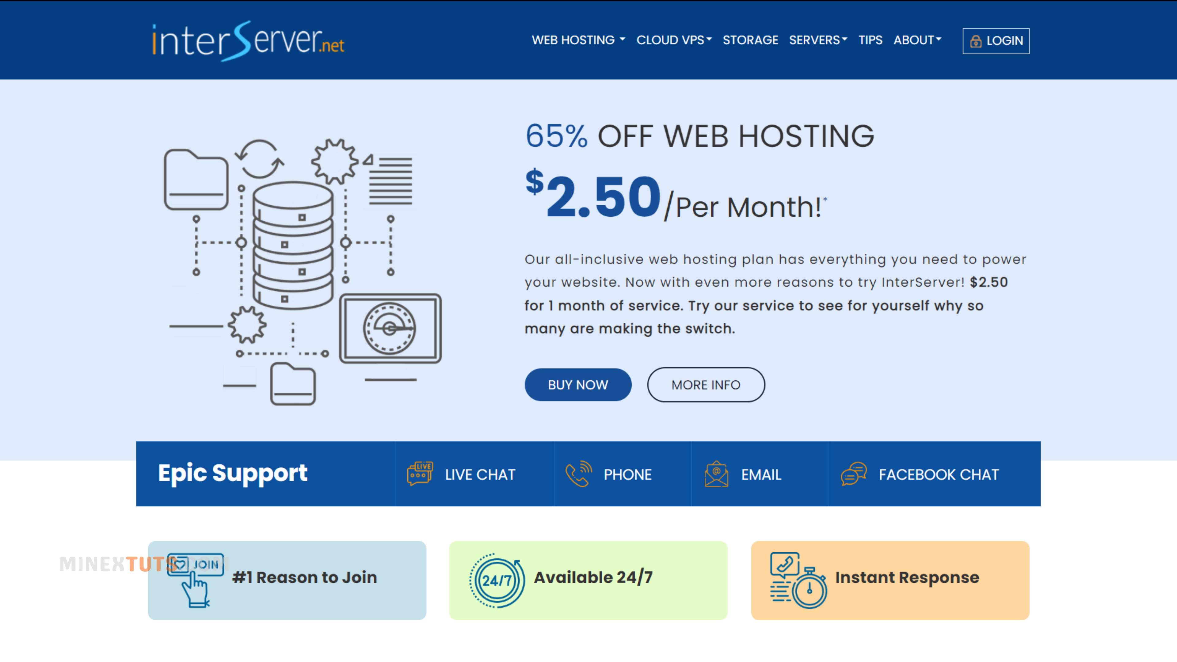
- Scroll the InterServer homepage to the 'No Hidden Charges! Choose Your Plan' ASP.NET, VPS and Dedicated cards
{"action": "scroll", "scroll_direction": "down", "scroll_amount": 3}
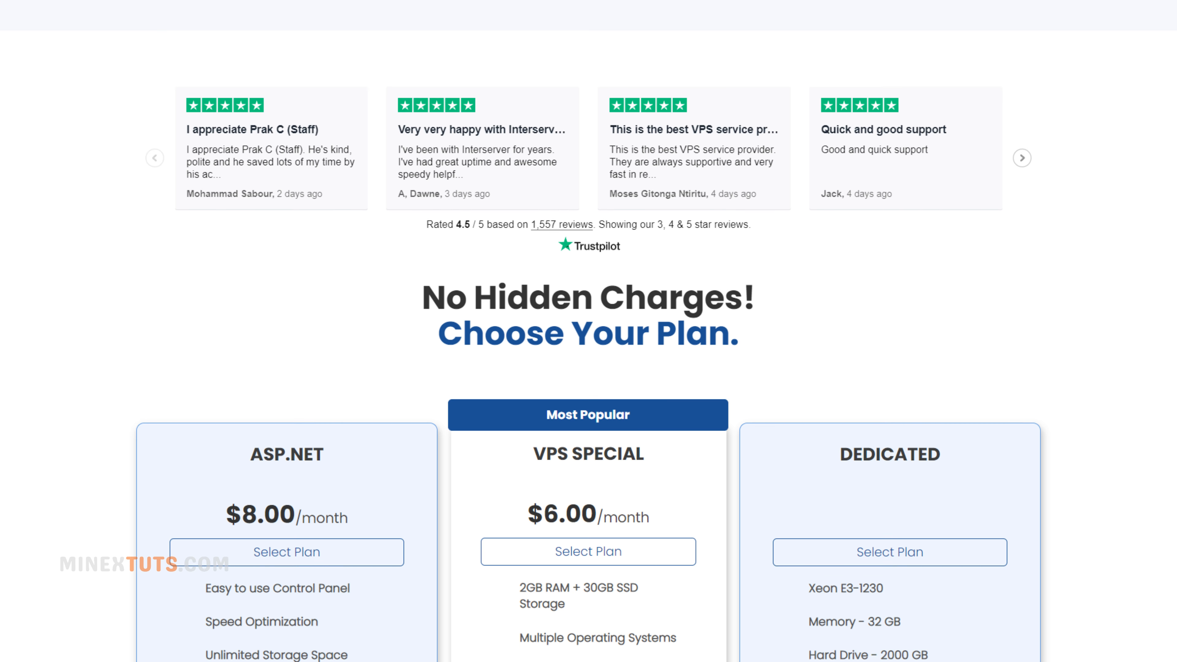
{"action": "scroll", "scroll_direction": "down", "scroll_amount": 3}
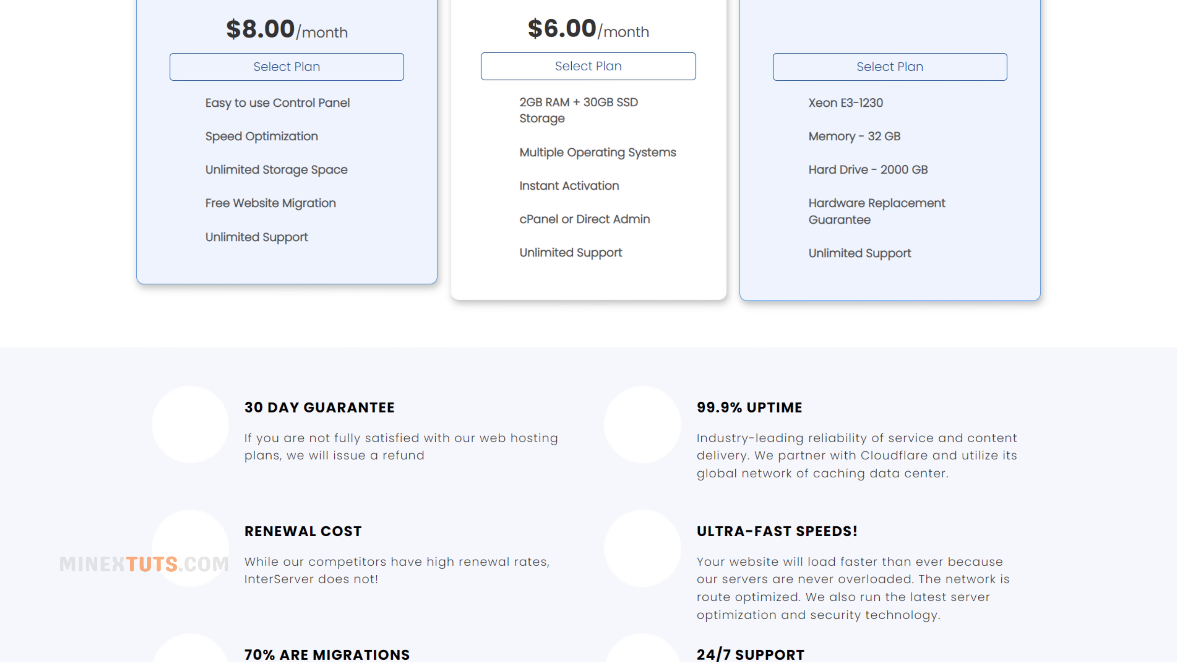
{"action": "scroll", "scroll_direction": "up", "scroll_amount": 3}
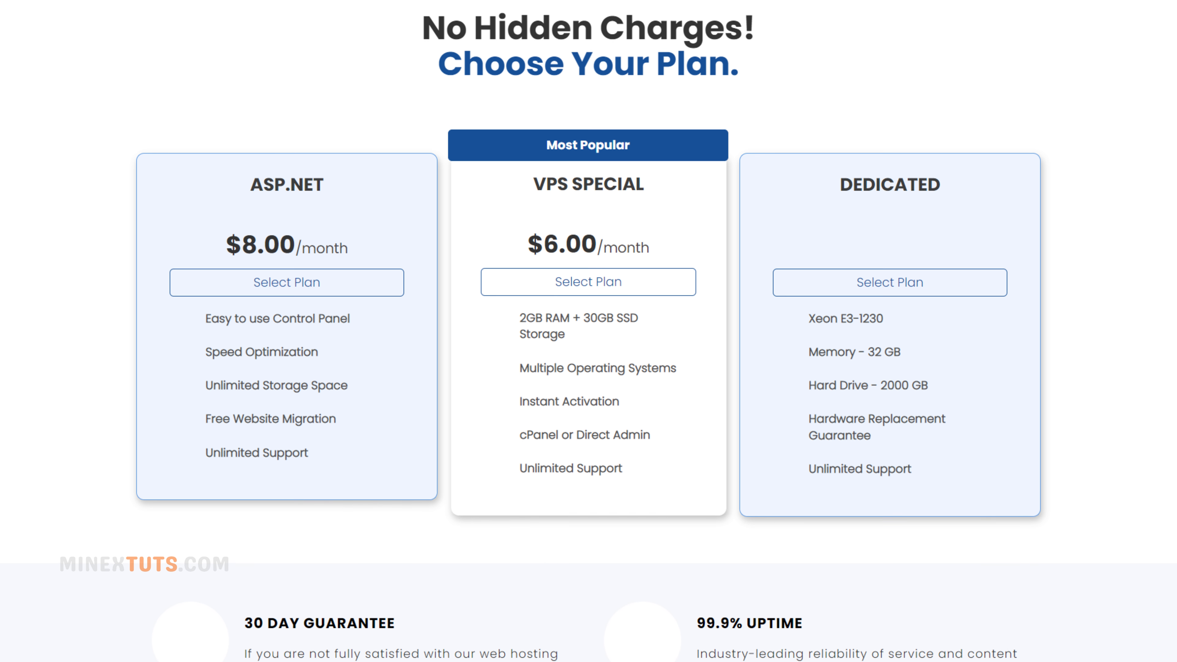
{"action": "scroll", "scroll_direction": "down", "scroll_amount": 3}
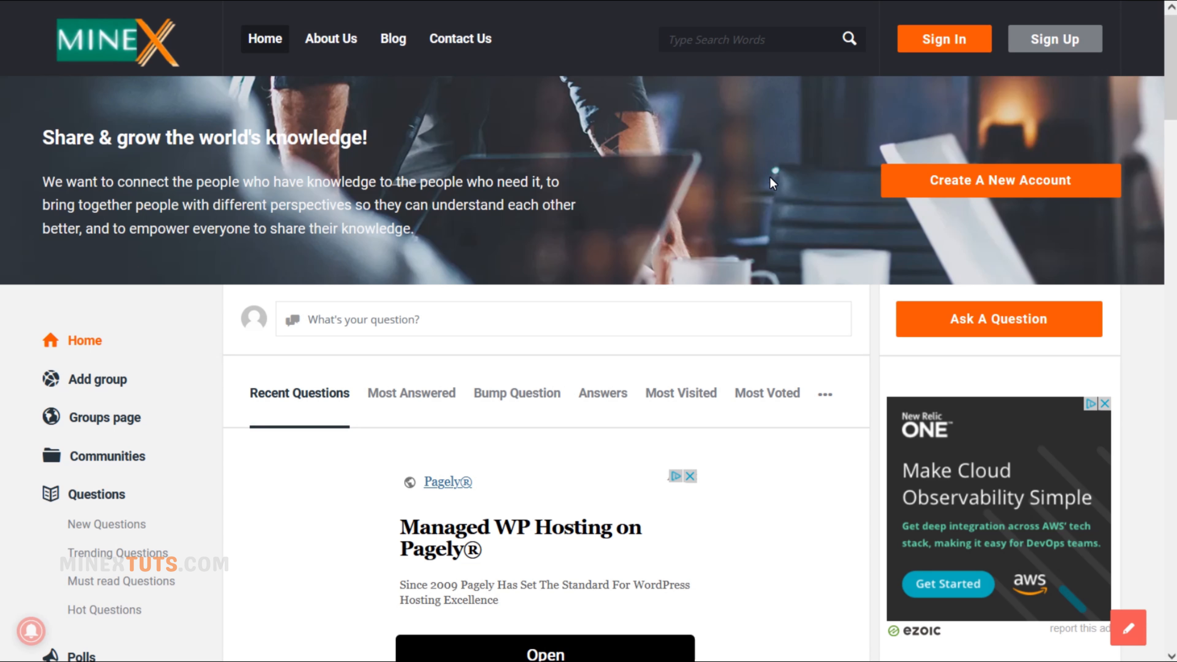
- Start a new MineX question and scroll its form down to the captcha and Publish button
{"action": "left_click", "coordinate": [997, 318]}
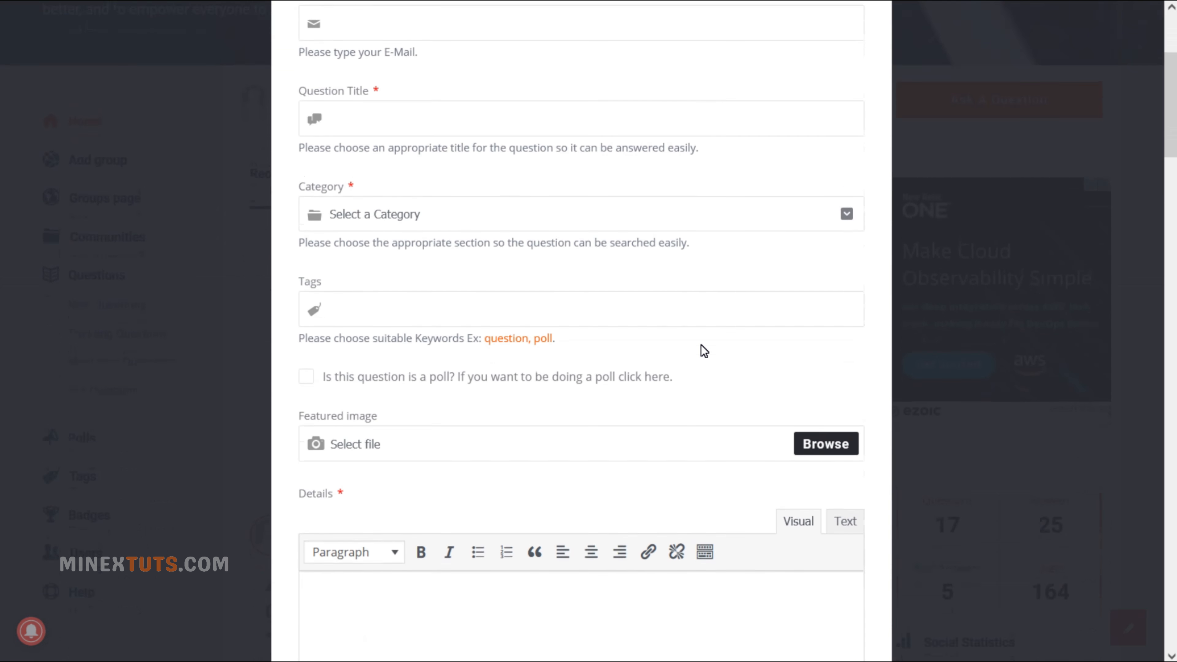
{"action": "scroll", "scroll_direction": "down", "scroll_amount": 3}
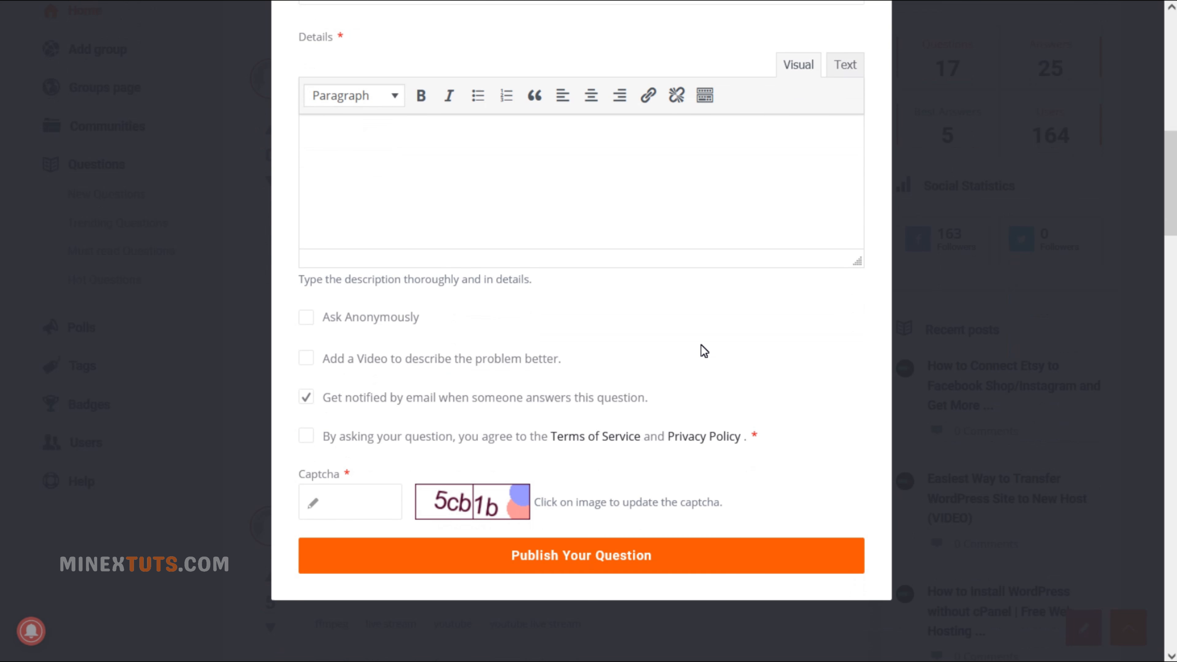